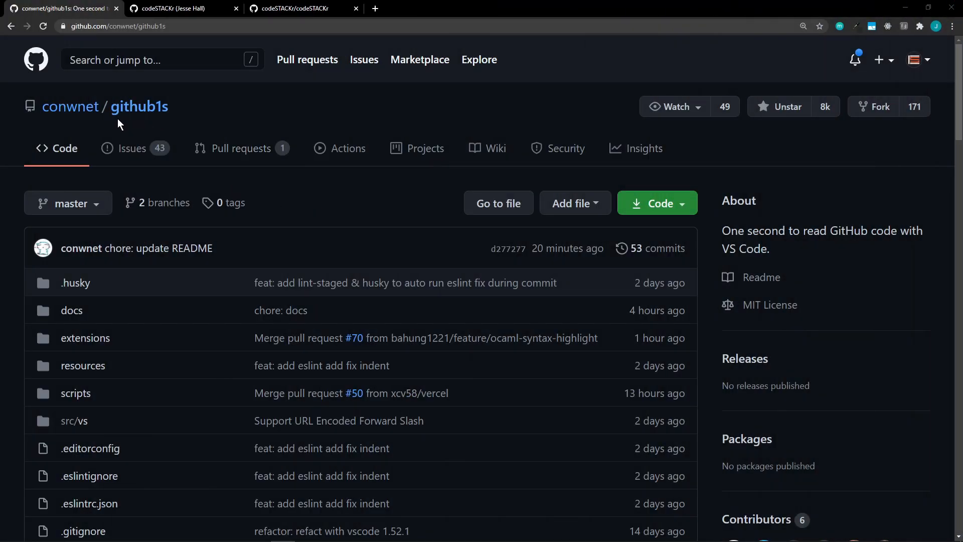
Scroll the github1s README to its Usage section, then switch to the codeSTACKr/codeSTACKr tab.
scroll(down, 3)
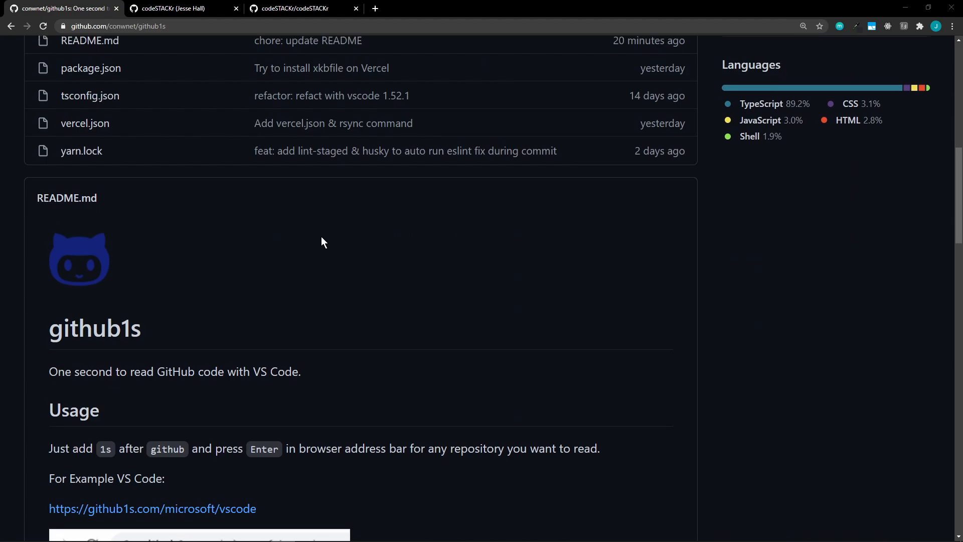
scroll(down, 3)
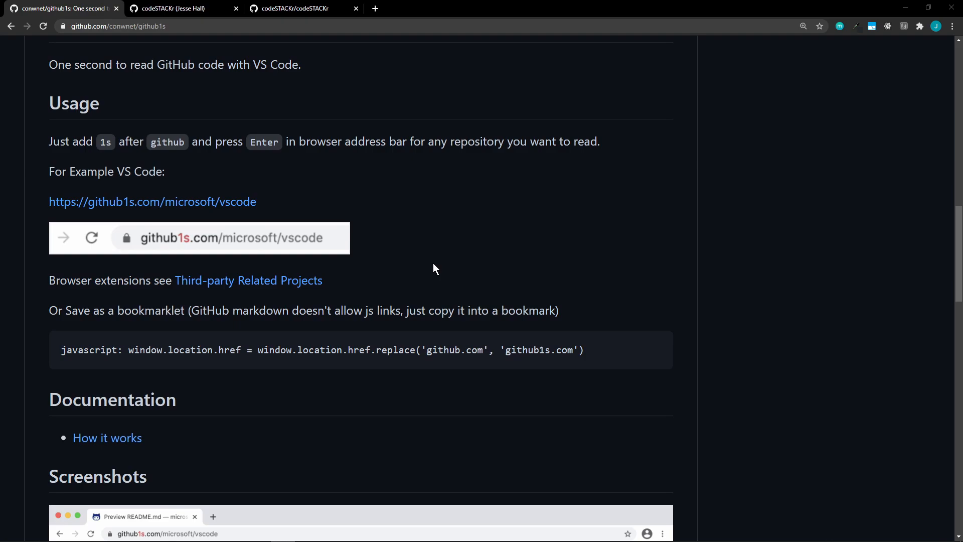
click(301, 8)
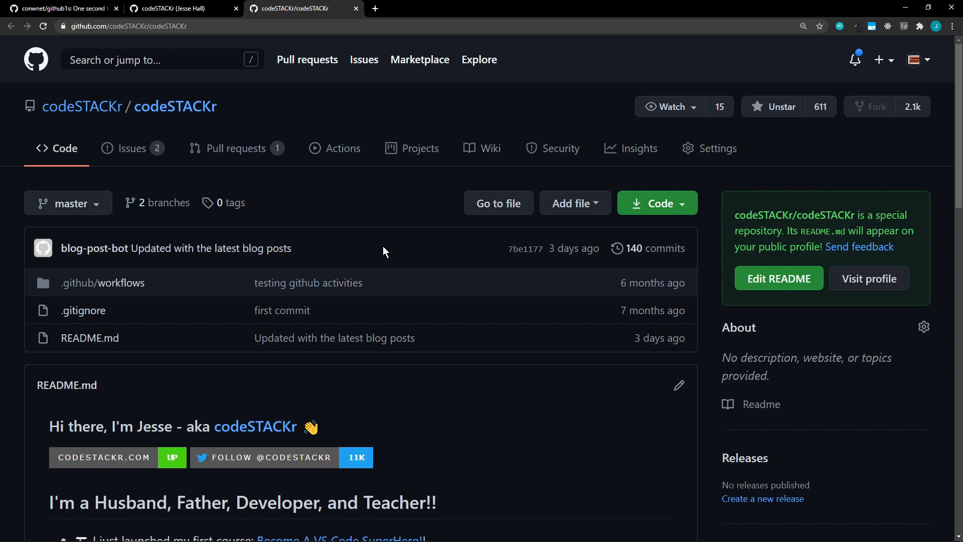
Scroll the codeSTACKr/codeSTACKr repository page while loading it in github1s.
scroll(down, 3)
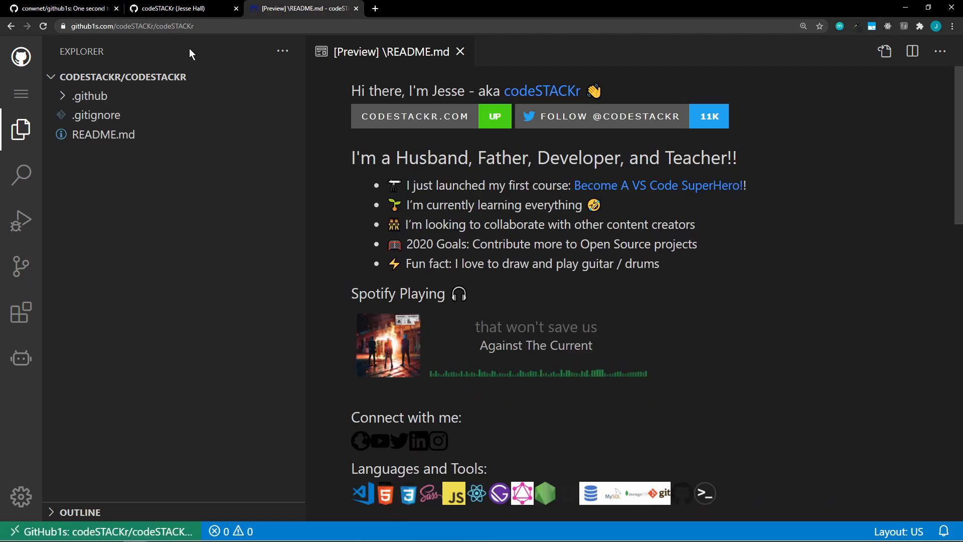
Open README.md from the Explorer sidebar and show the Search panel.
click(104, 134)
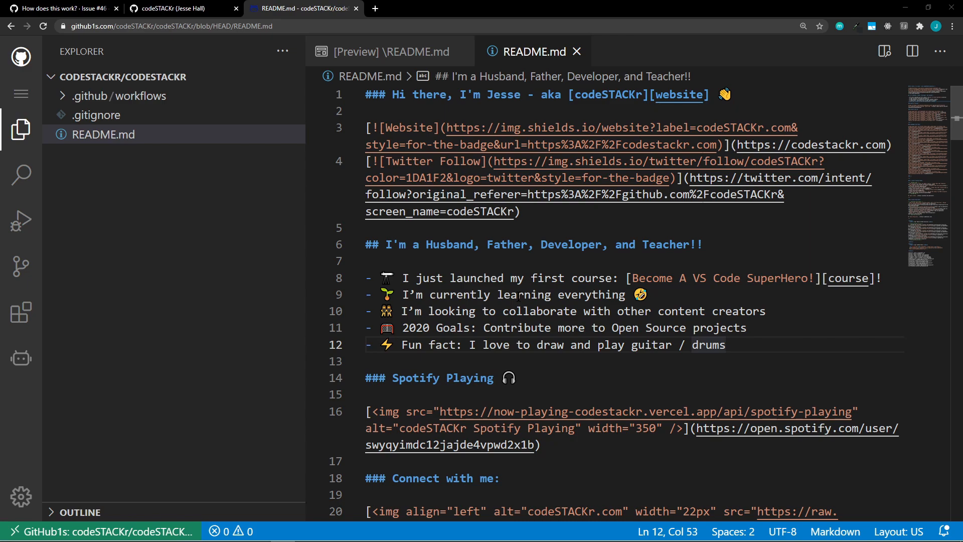
click(21, 175)
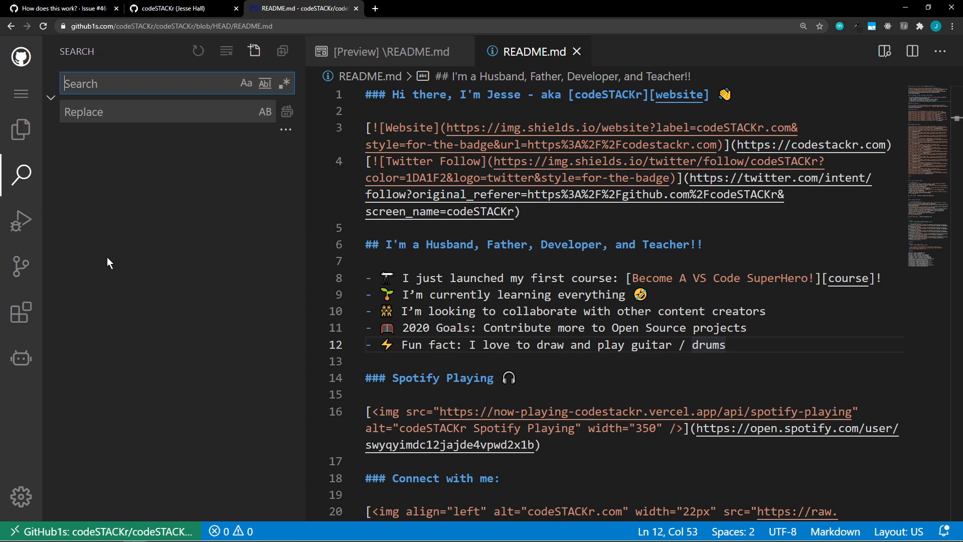